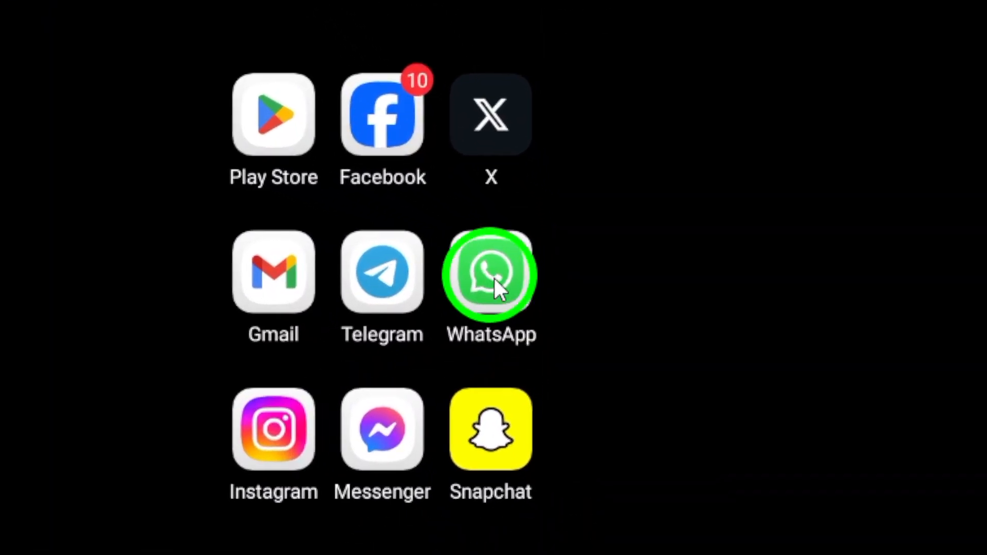
Step: Launch WhatsApp from the home screen to show the chat list
{"action": "left_click", "coordinate": [491, 272]}
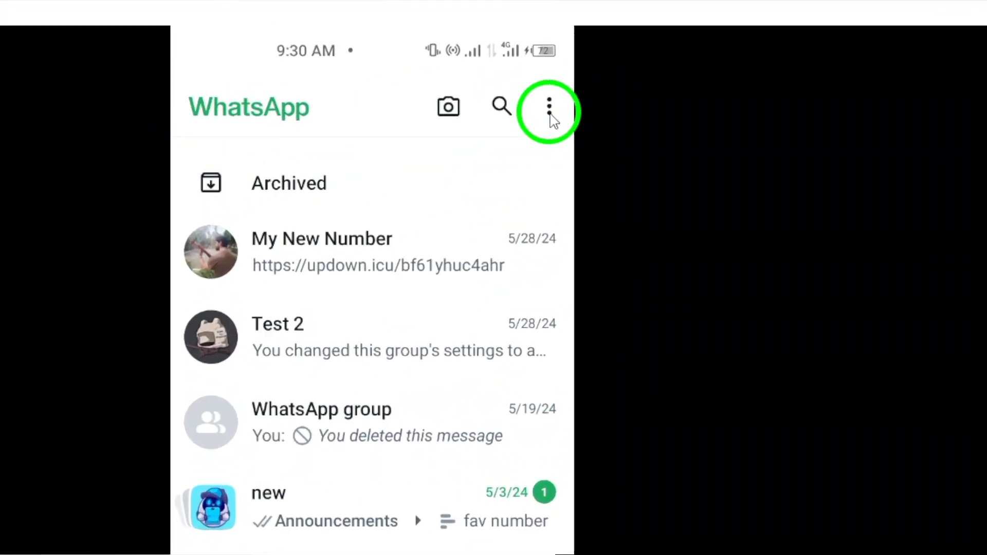
Step: Reach WhatsApp Settings via the three-dot overflow menu
{"action": "left_click", "coordinate": [549, 106]}
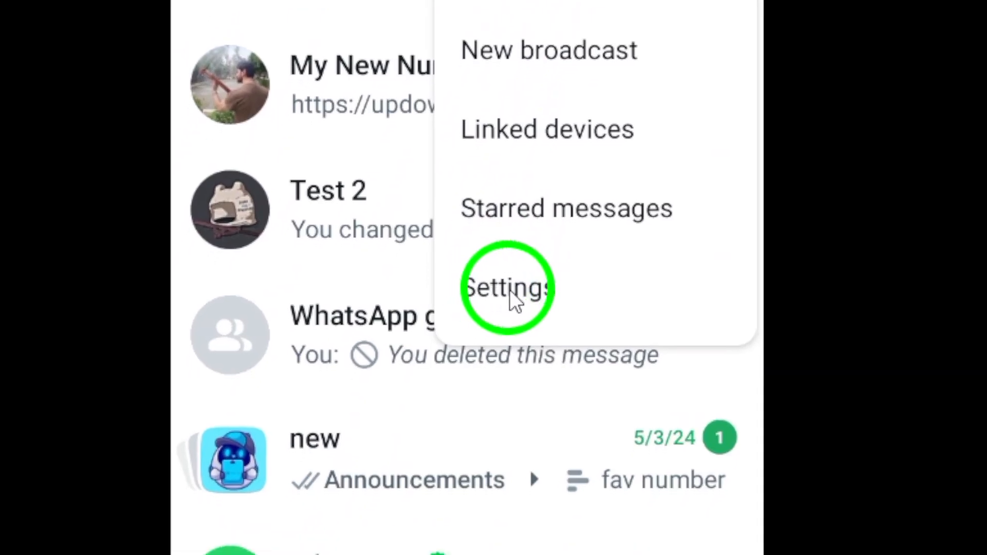
{"action": "left_click", "coordinate": [504, 288]}
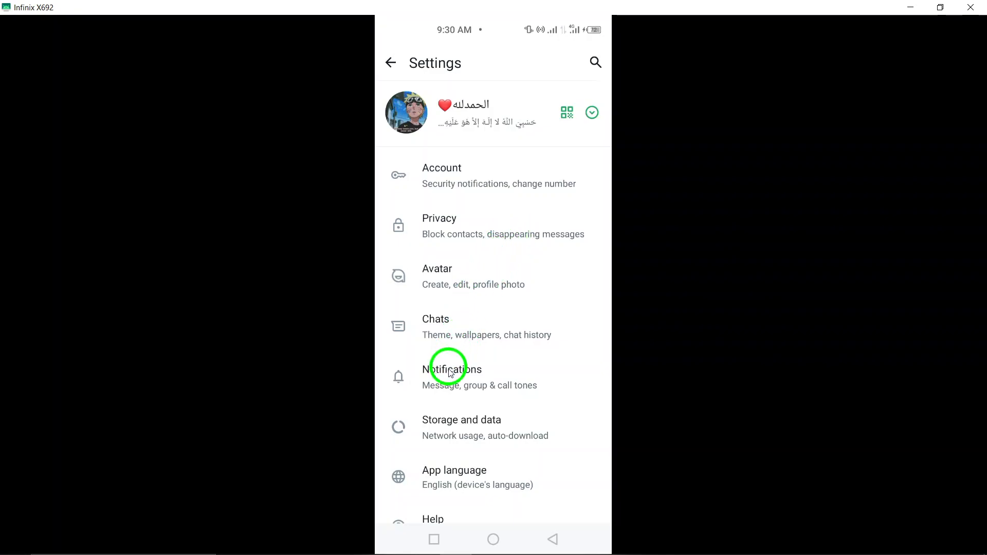
{"action": "mouse_move", "coordinate": [439, 173]}
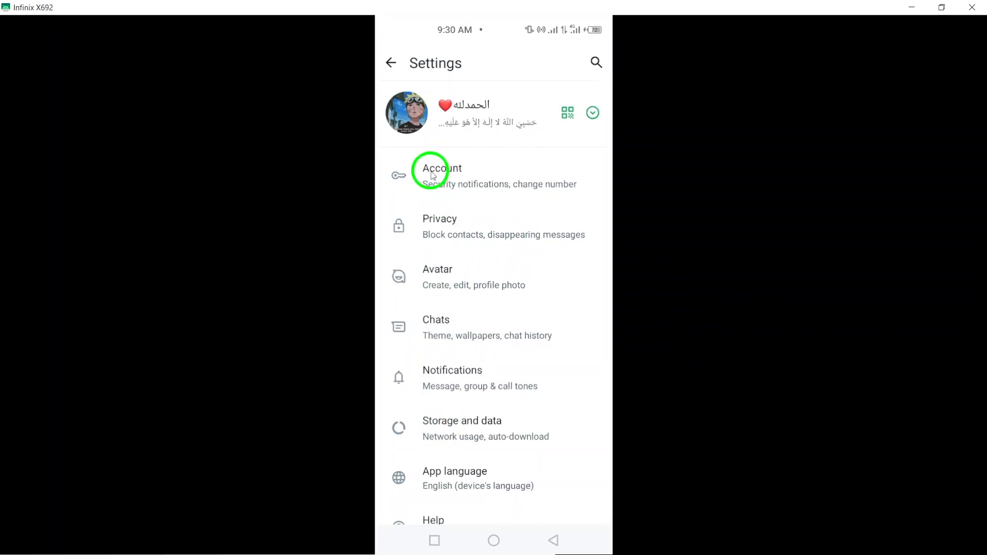
Step: Enter the Account settings page listing security, passkeys and email address
{"action": "left_click", "coordinate": [438, 174]}
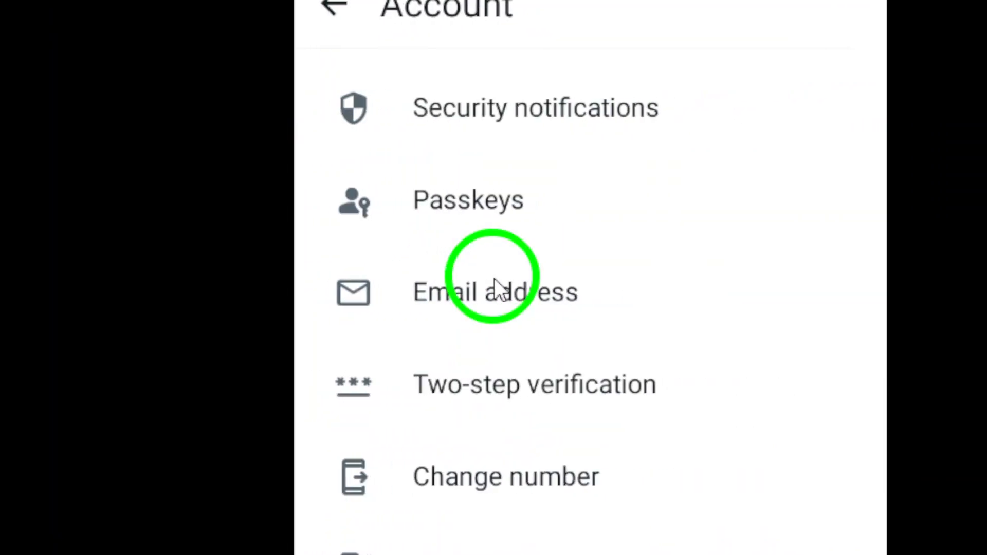
{"action": "mouse_move", "coordinate": [532, 315]}
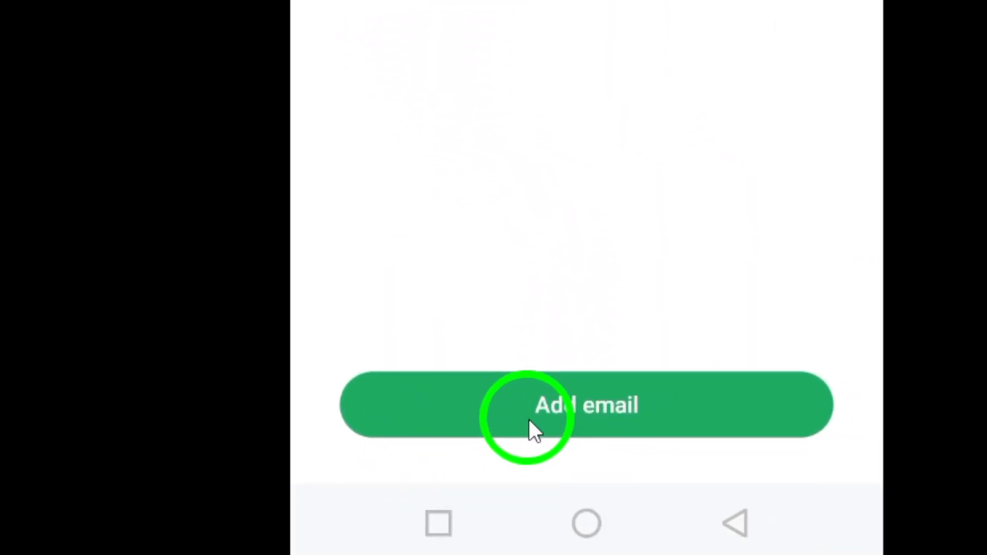
{"action": "left_click", "coordinate": [586, 405]}
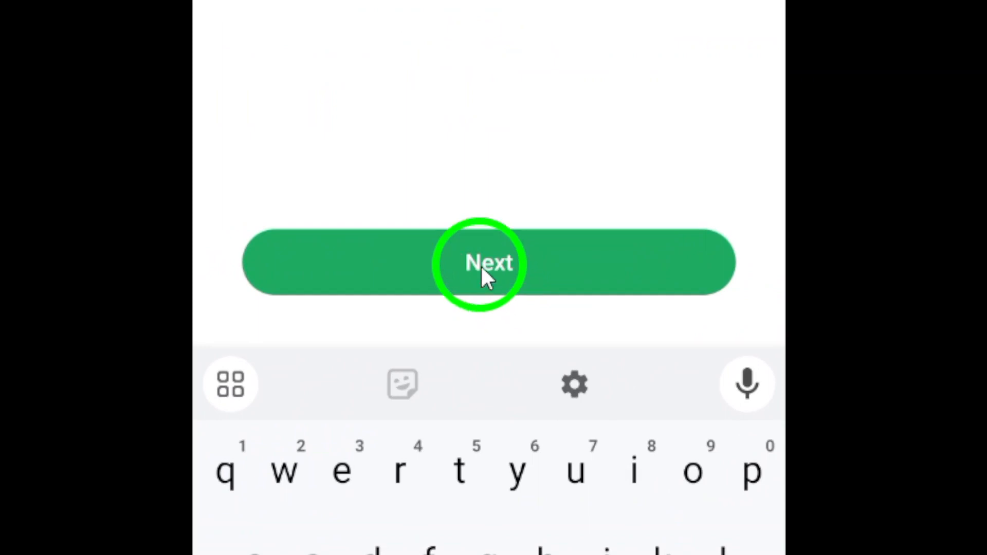
{"action": "left_click", "coordinate": [489, 262]}
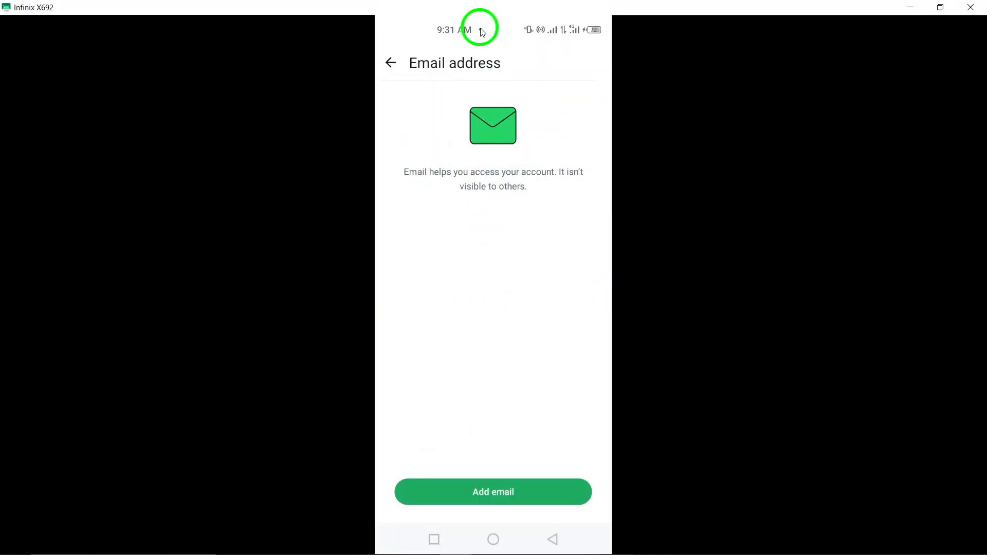
{"action": "mouse_move", "coordinate": [557, 291]}
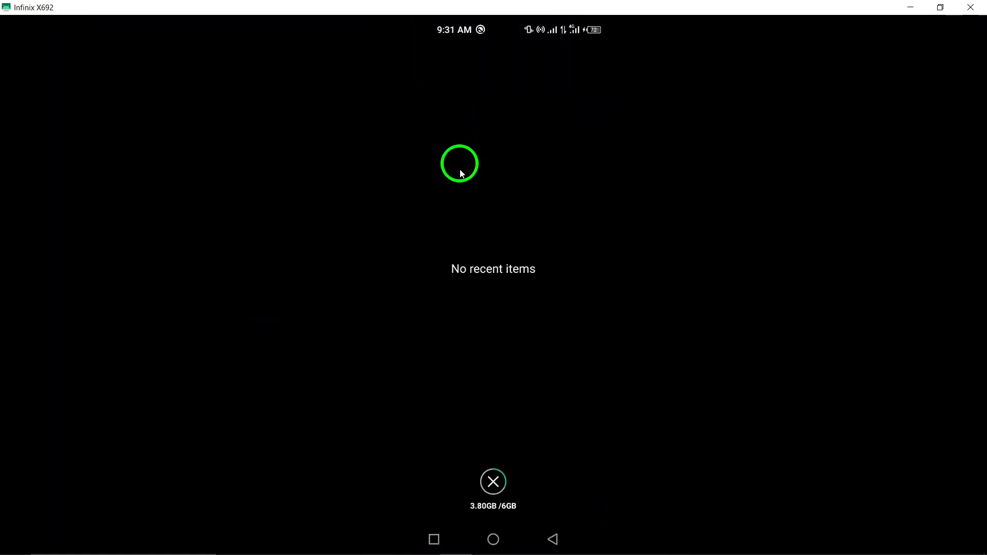
Step: Leave the emptied Recents view and return to the home screen
{"action": "left_click", "coordinate": [493, 481]}
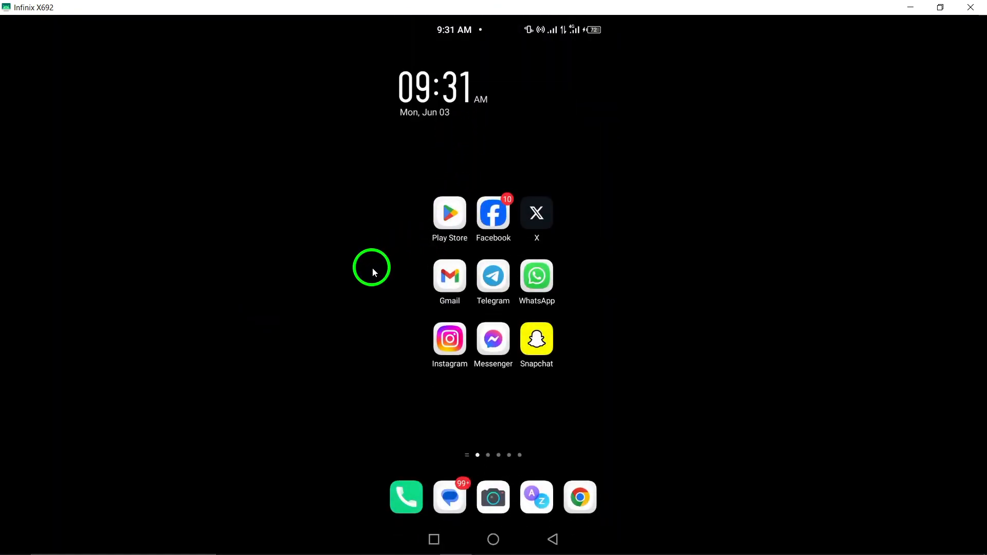